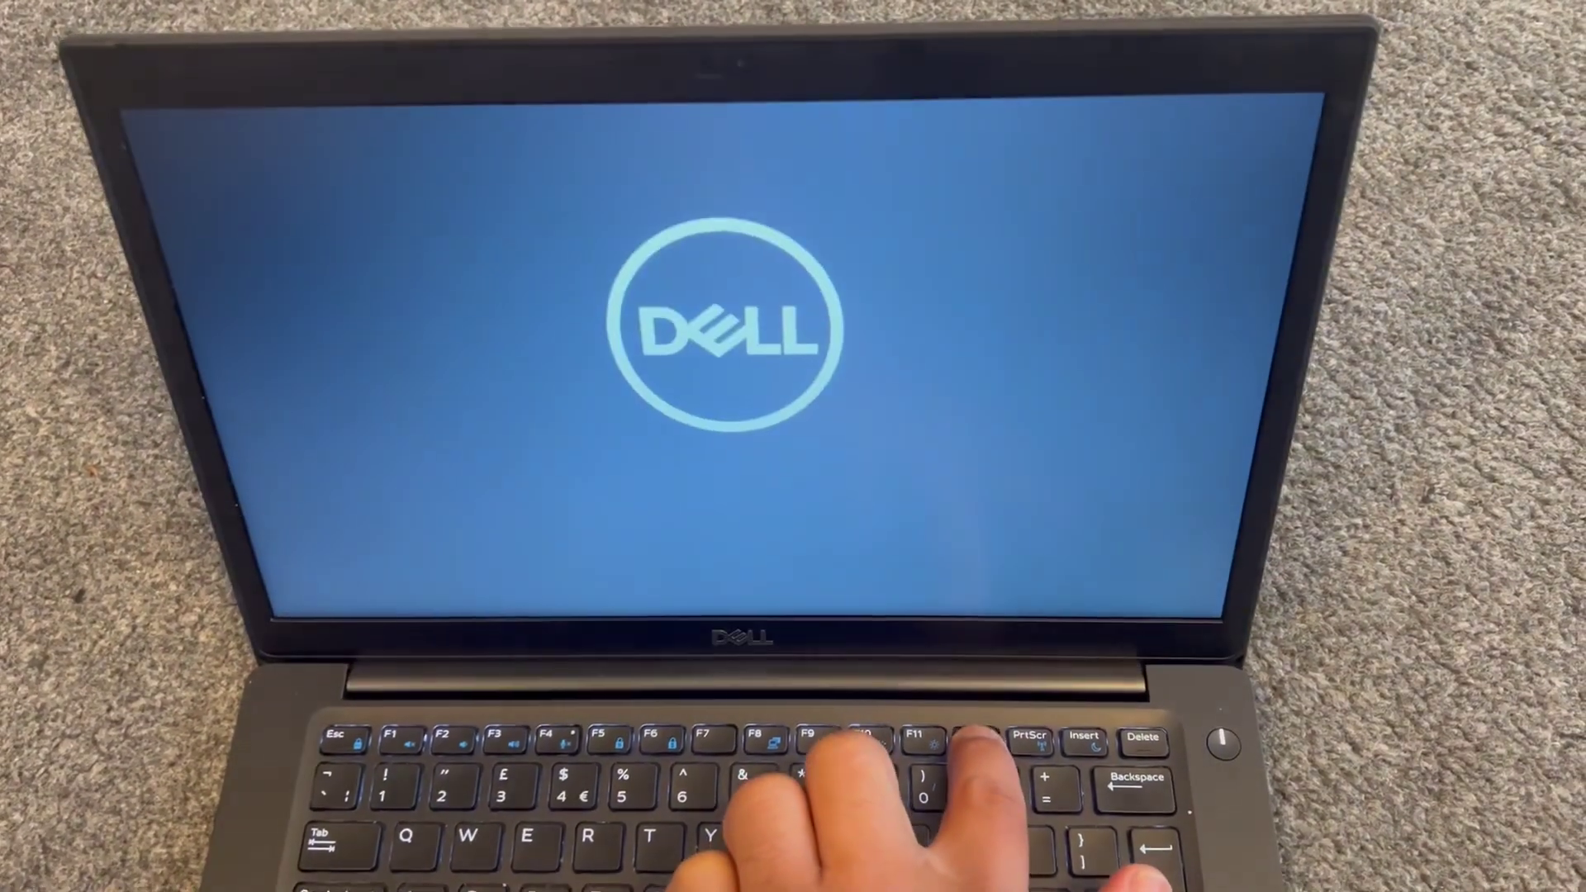
# Step: Trigger the one-time boot menu with F12 while the Dell logo shows at startup
pyautogui.press('f12')
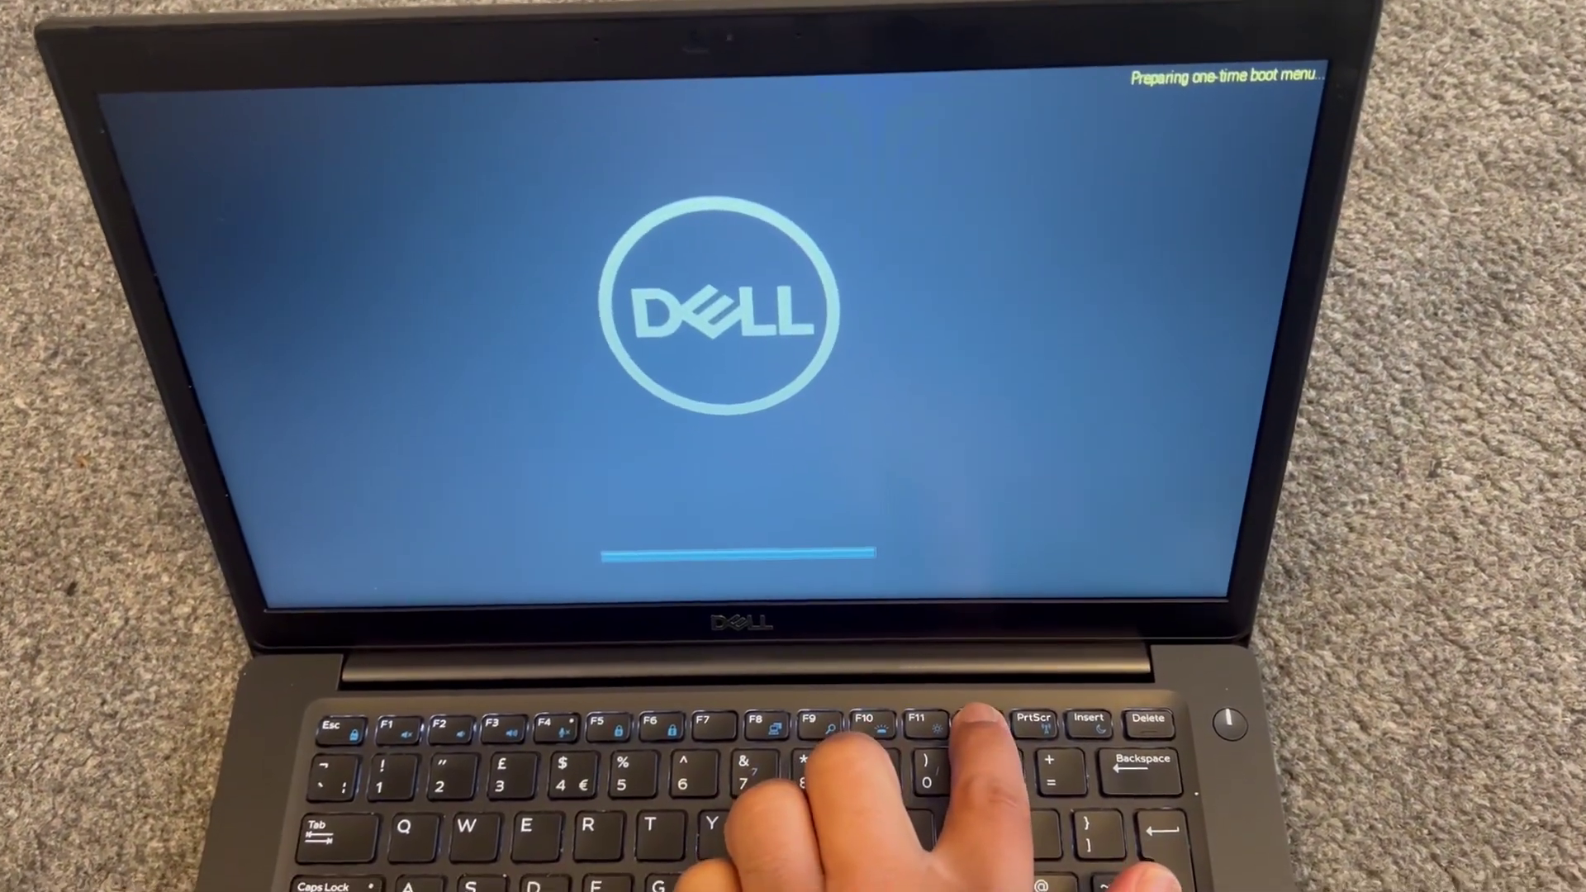